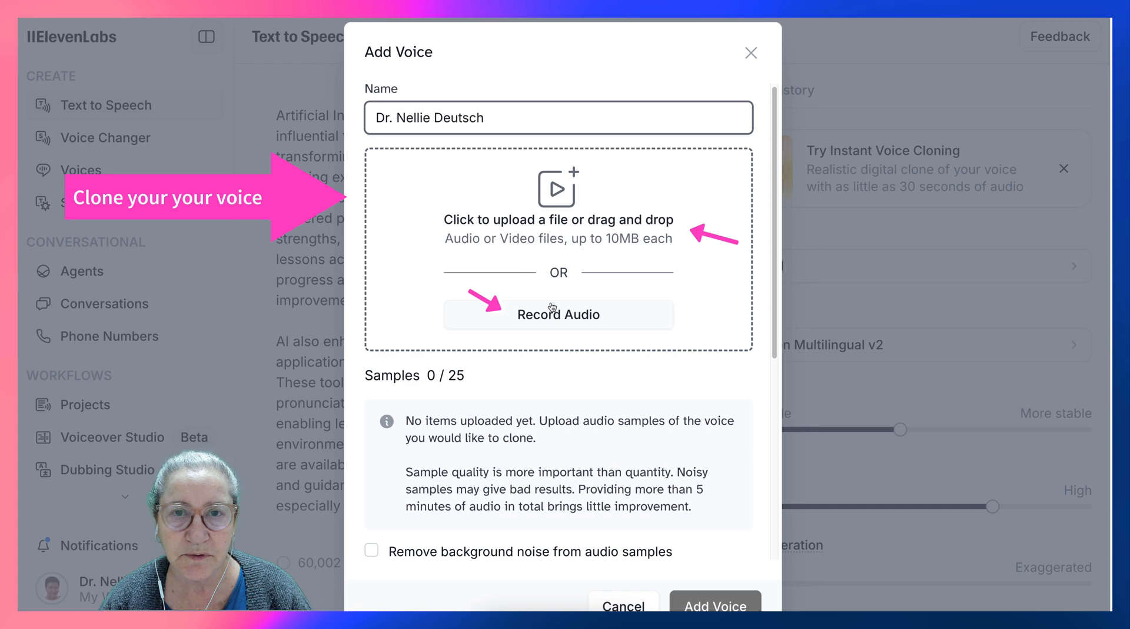
Step: Record a roughly 30-second voice sample, allowing microphone access this time
left_click(558, 314)
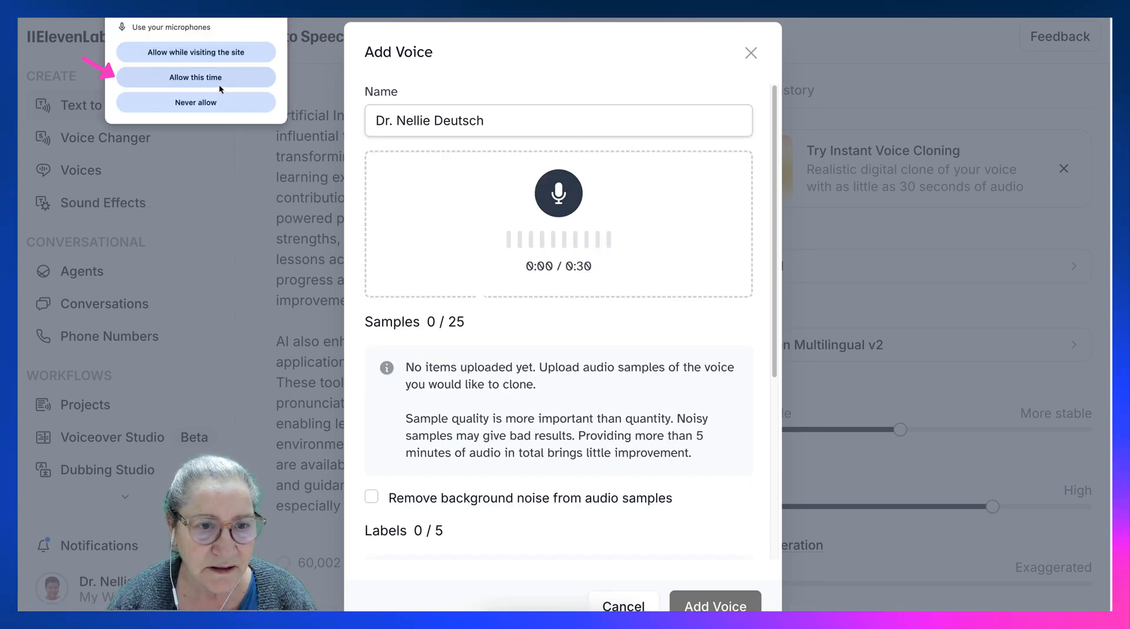
left_click(196, 77)
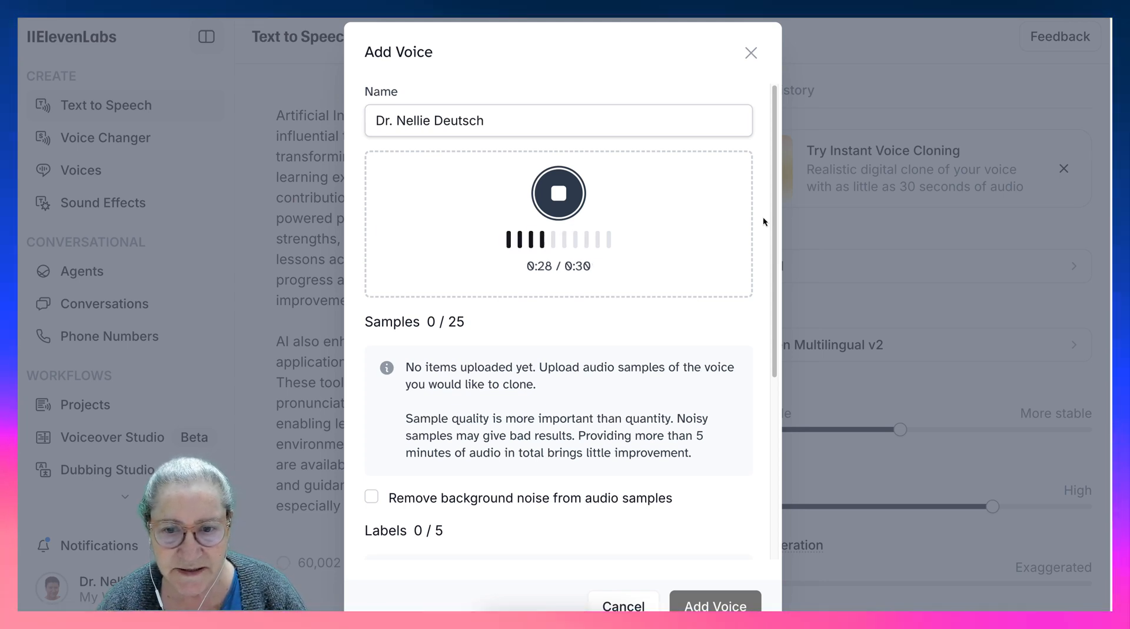
Step: Stop recording to save the 483.1 kB sample and enable background noise removal
left_click(558, 192)
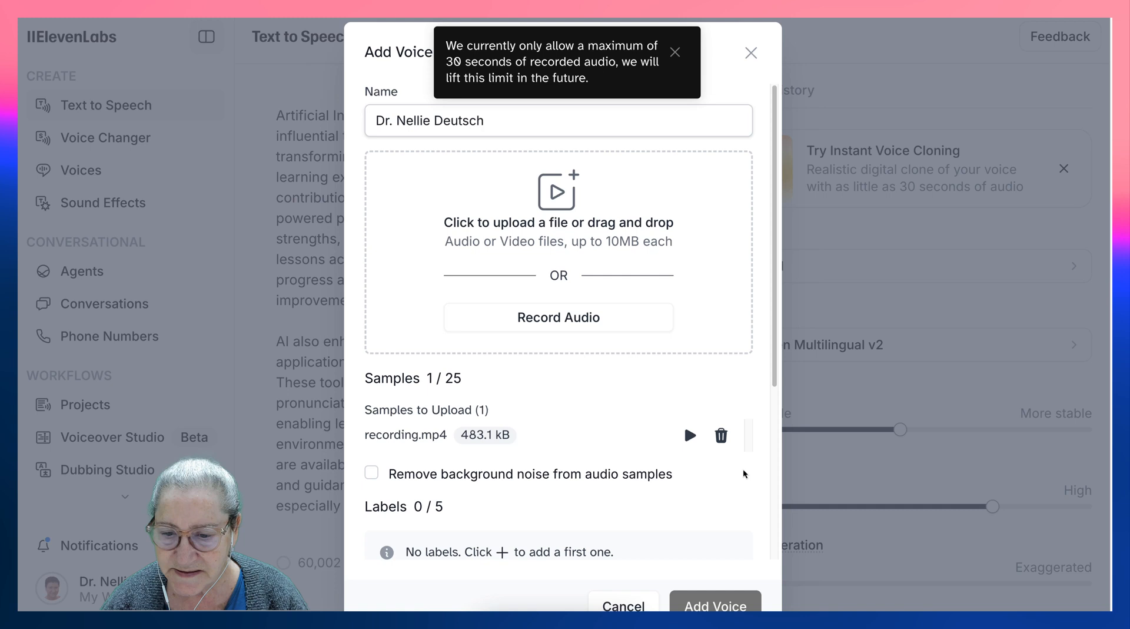
mouse_move(742, 601)
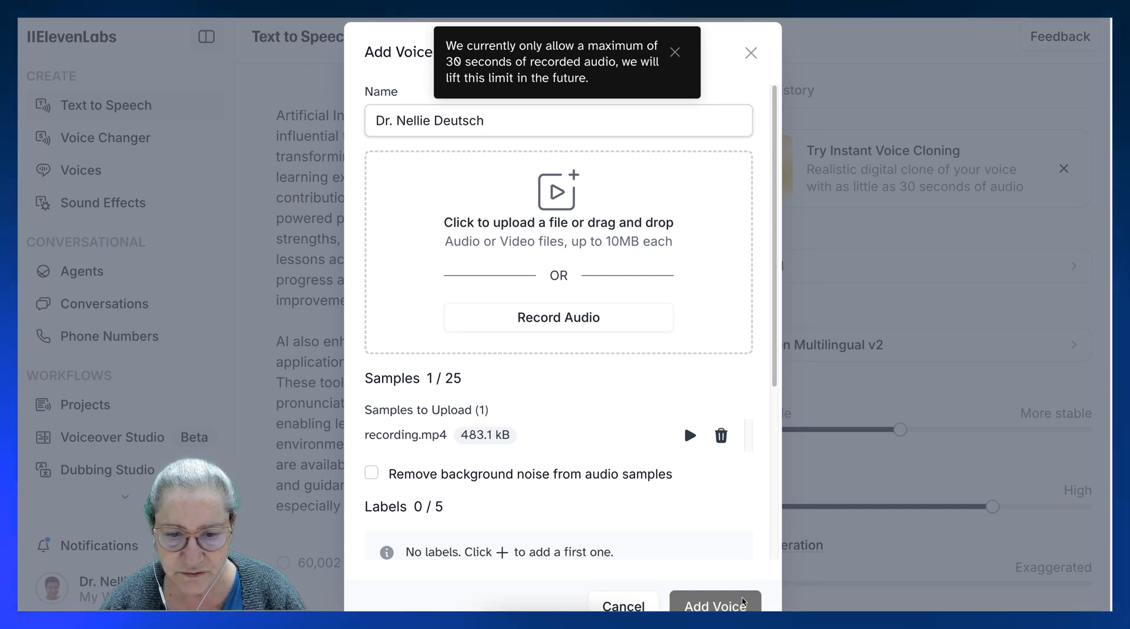
left_click(372, 473)
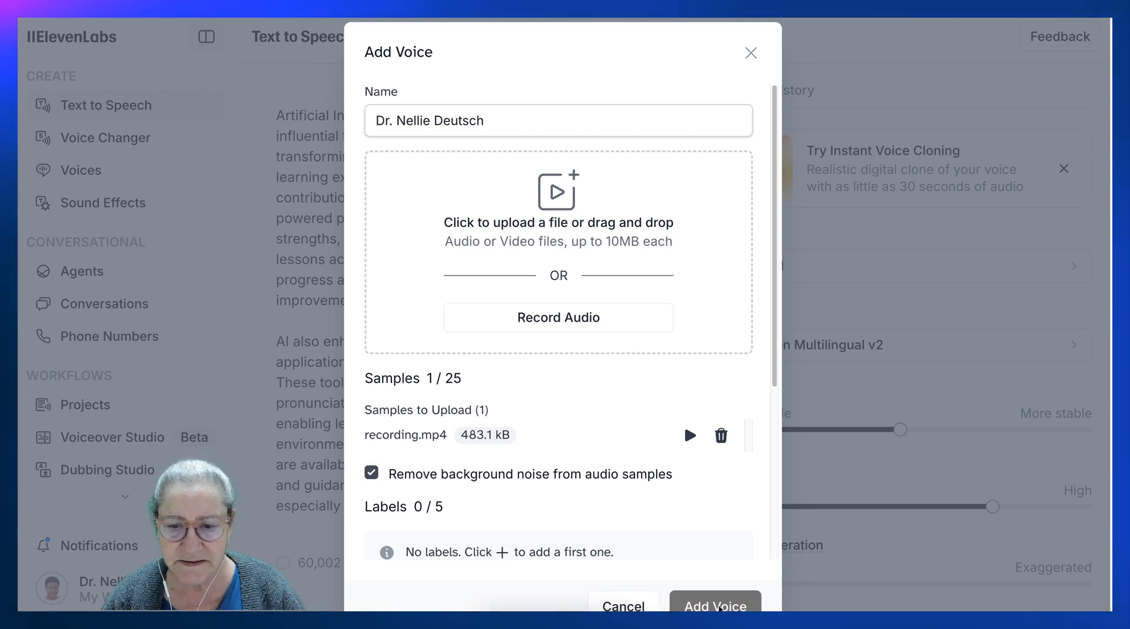
mouse_move(680, 519)
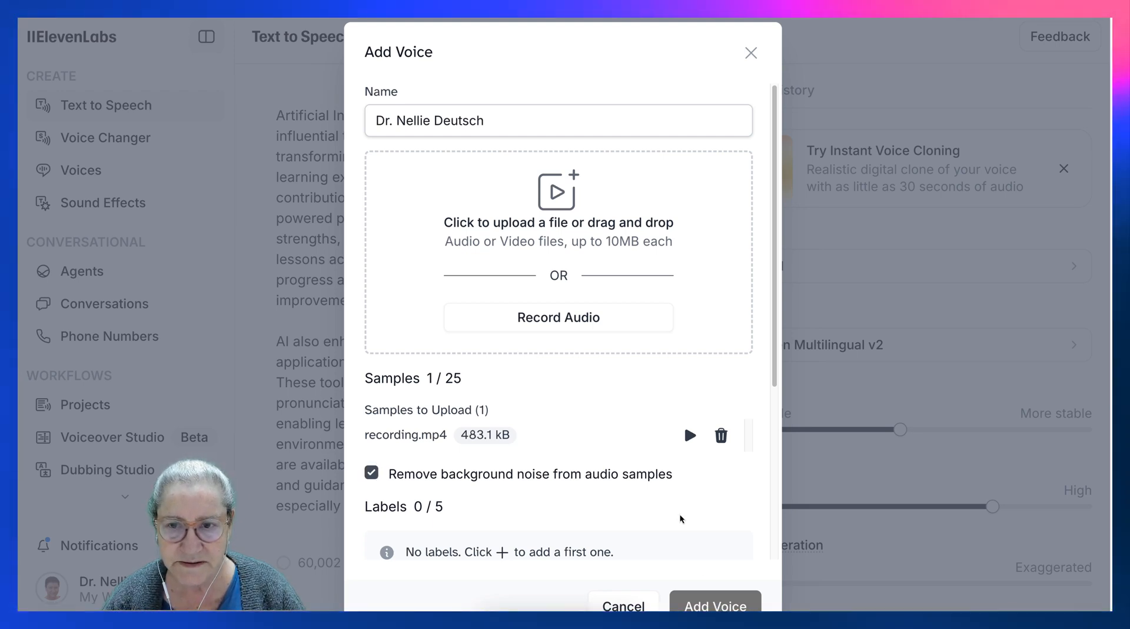
Step: Describe the voice as 'an English language teacher' and confirm rights to clone the samples
scroll("down", 3)
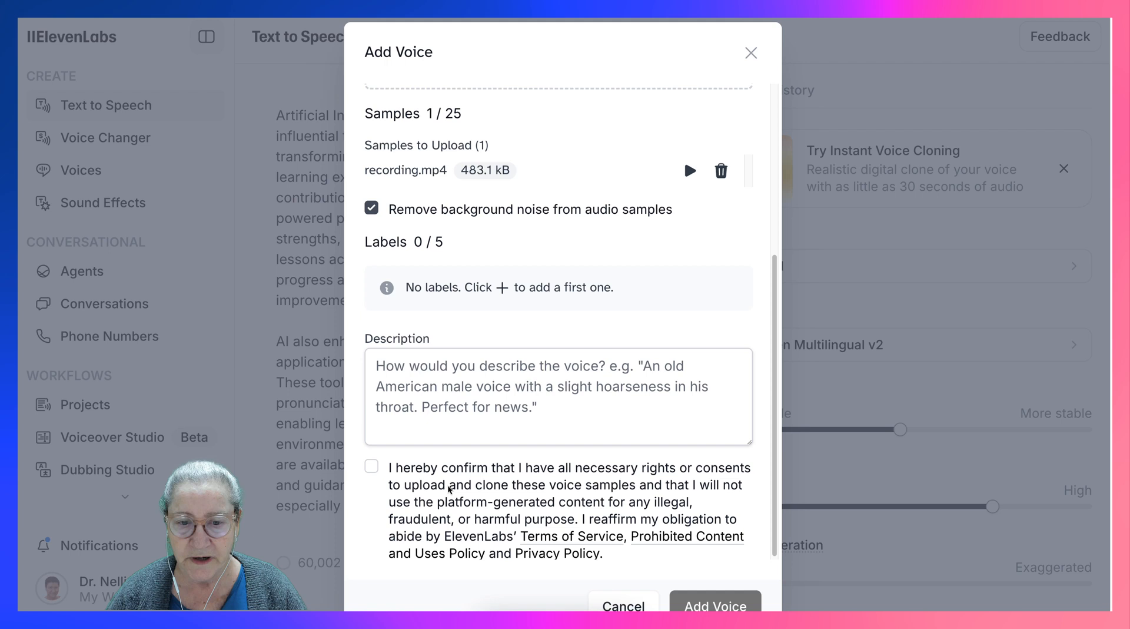
scroll("down", 3)
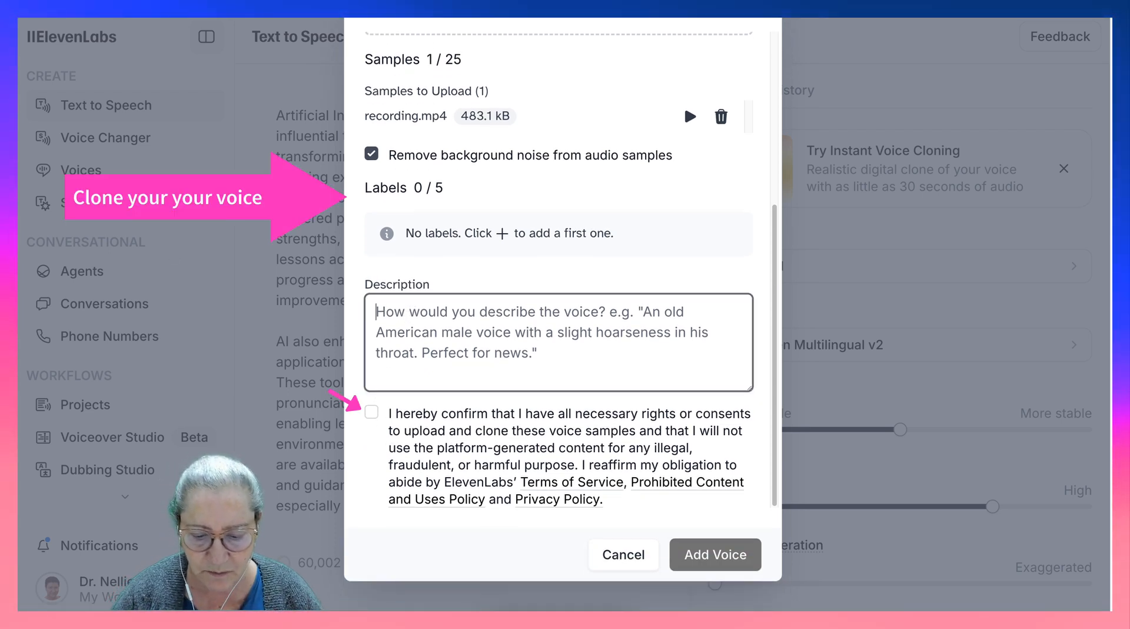
type("an")
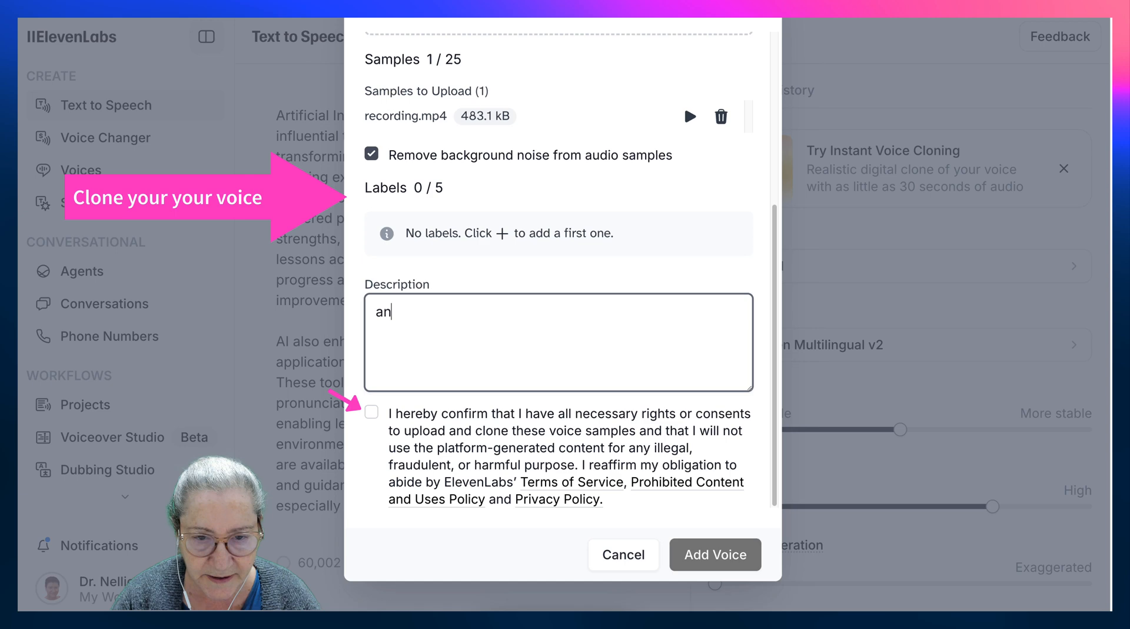
type("Engli")
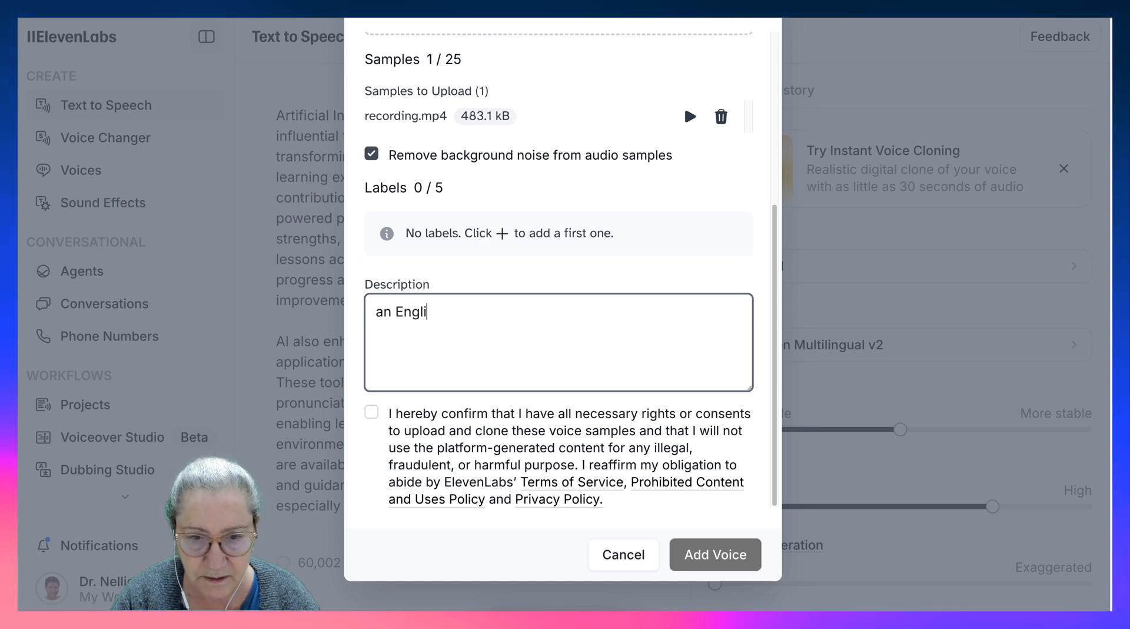
type("sh language")
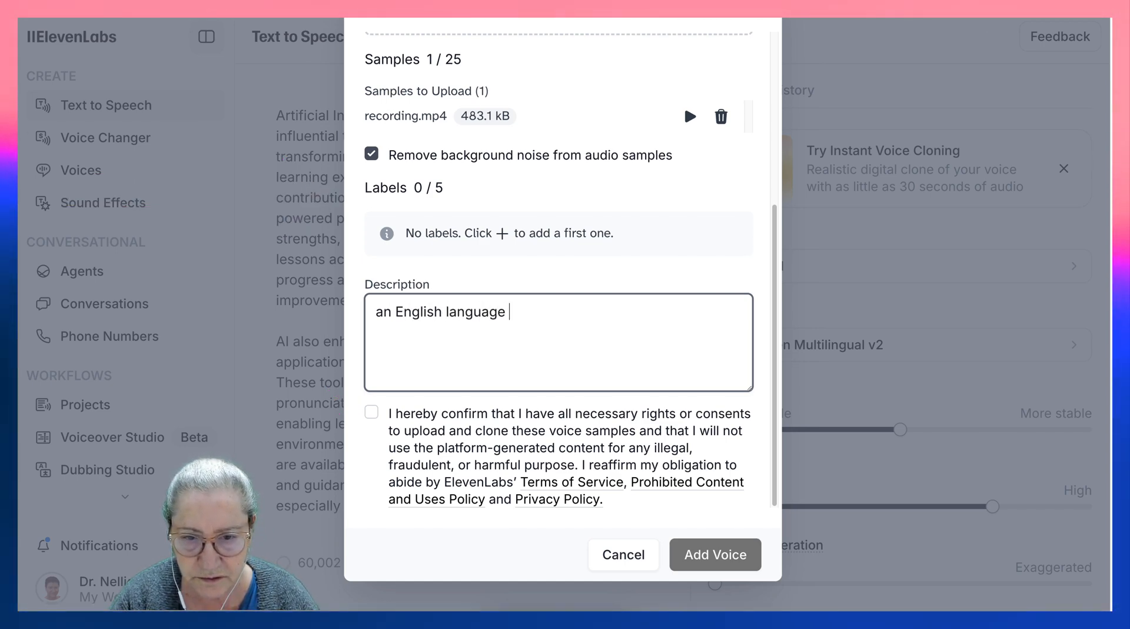
type("teac h")
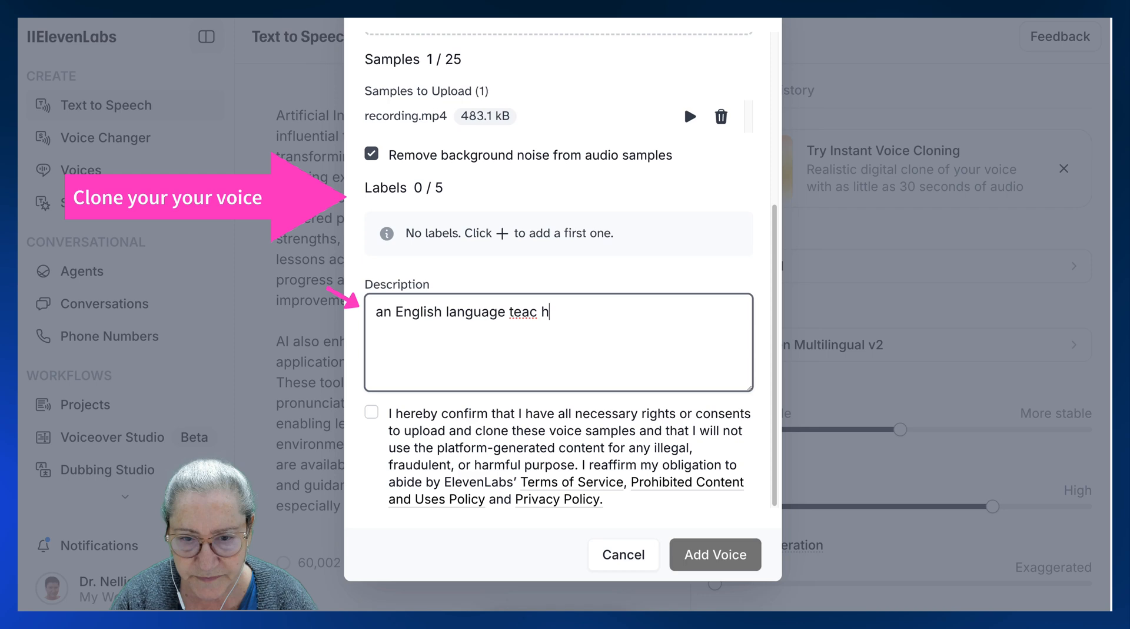
type("er")
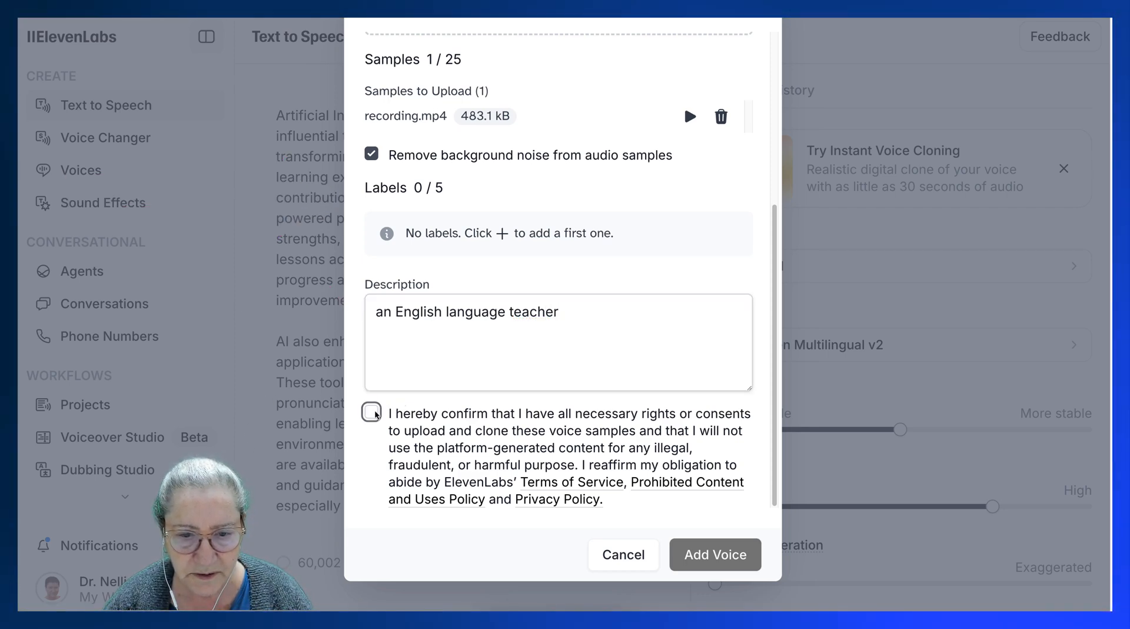
left_click(372, 412)
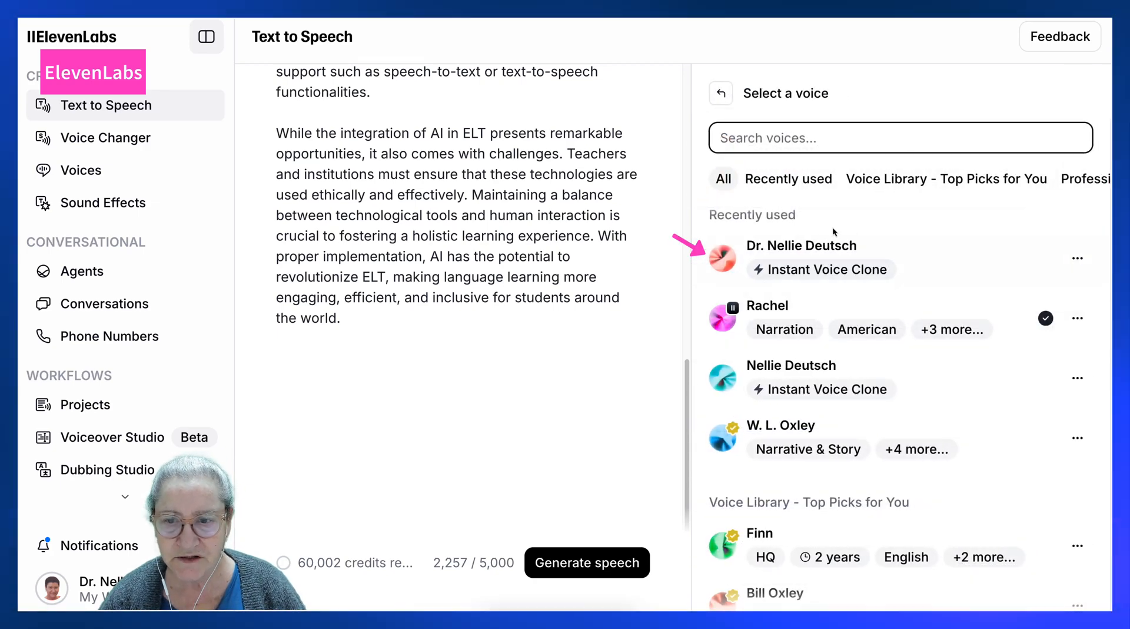
Step: Choose Dr. Nellie Deutsch from Recently used as the text-to-speech voice
left_click(800, 257)
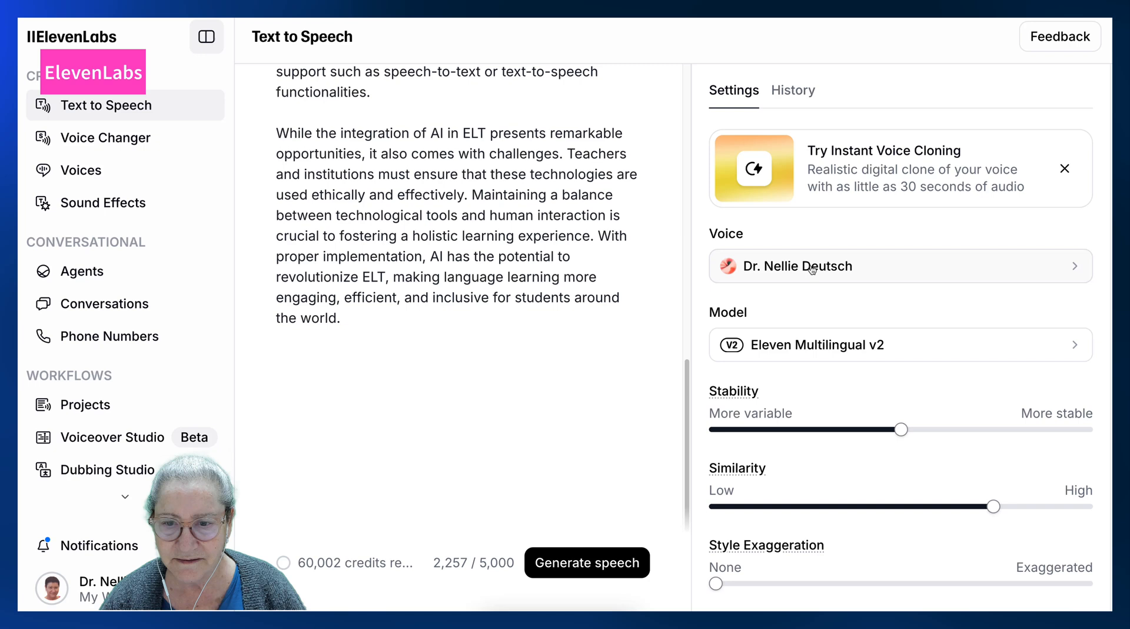
scroll("down", 3)
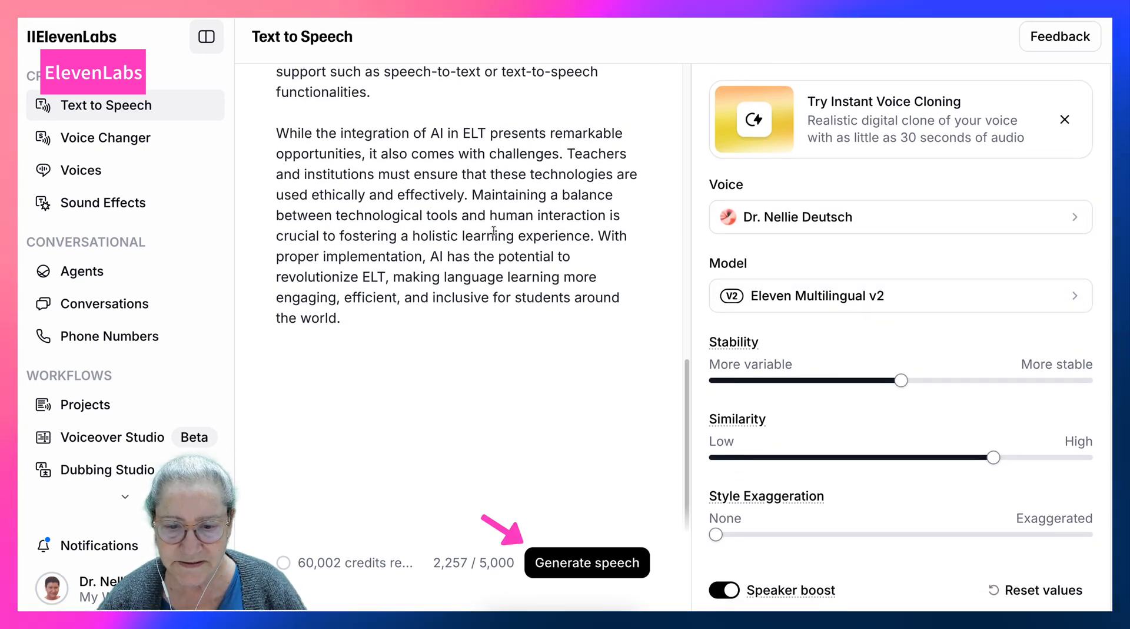
mouse_move(603, 564)
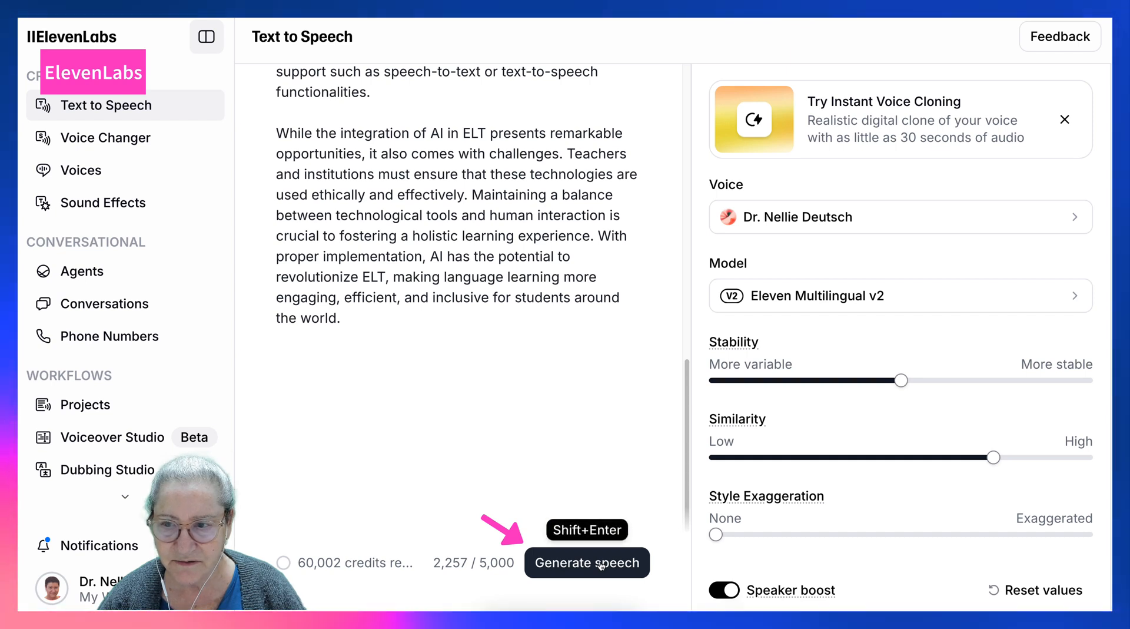
Step: Generate speech of the ELT text in Dr. Nellie Deutsch's voice and play it
left_click(587, 562)
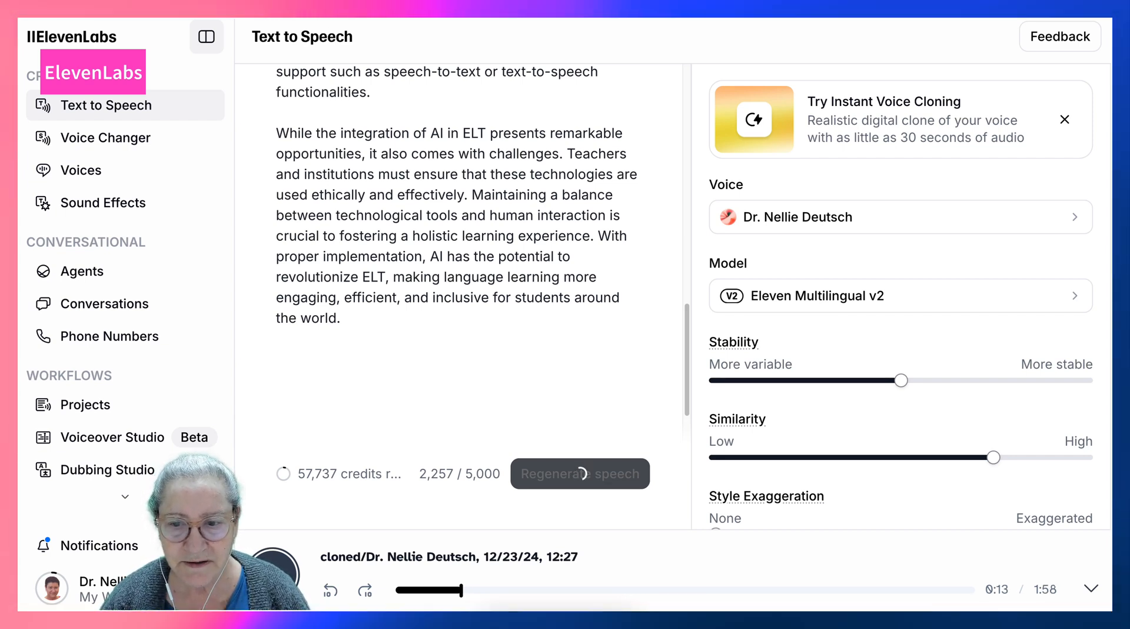
left_click(579, 474)
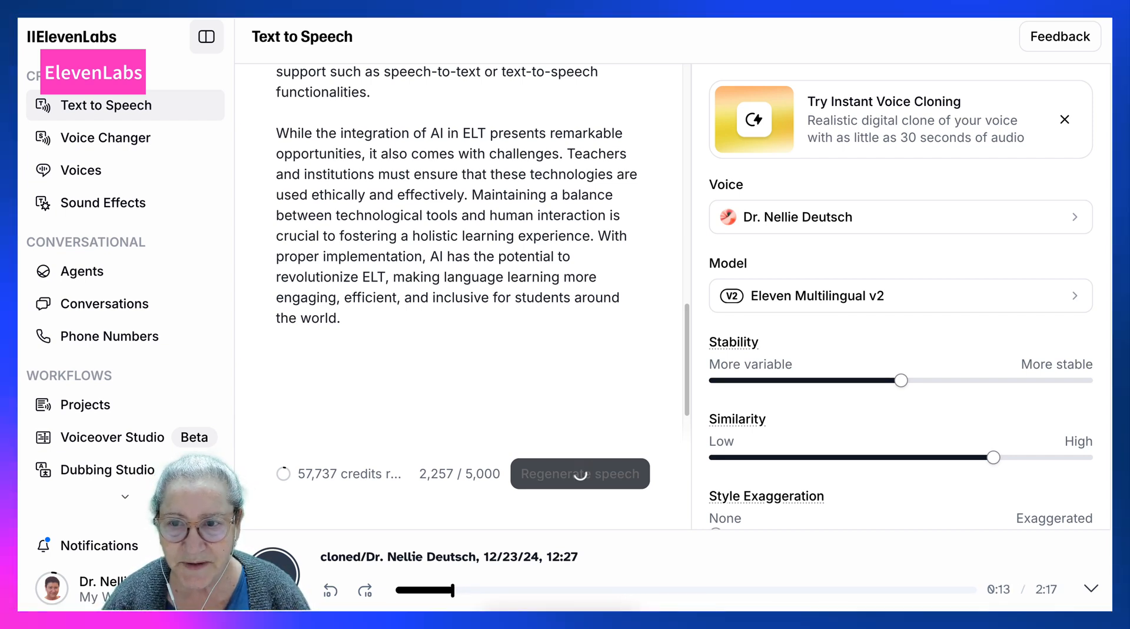